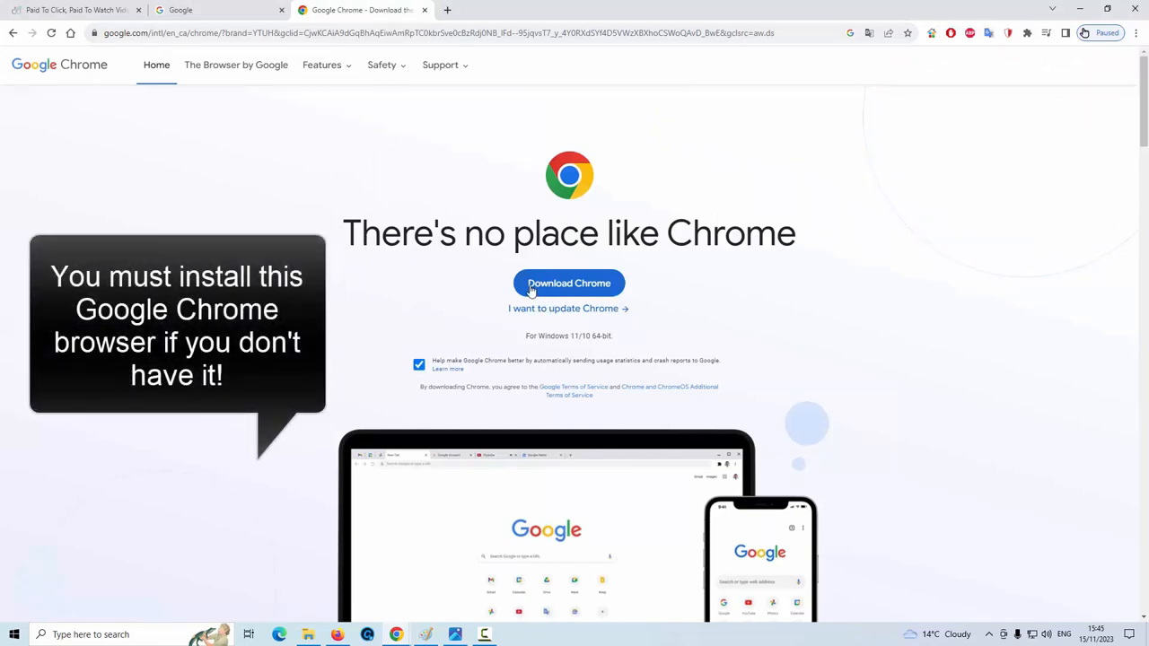
mouse_move(941, 355)
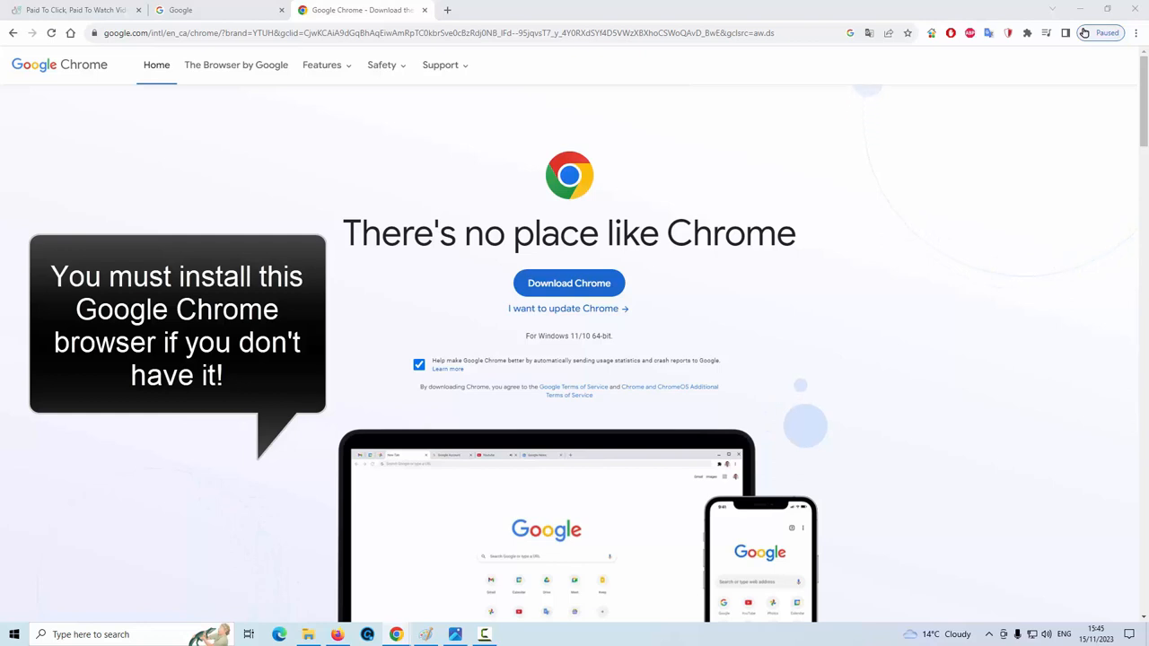
mouse_move(1059, 330)
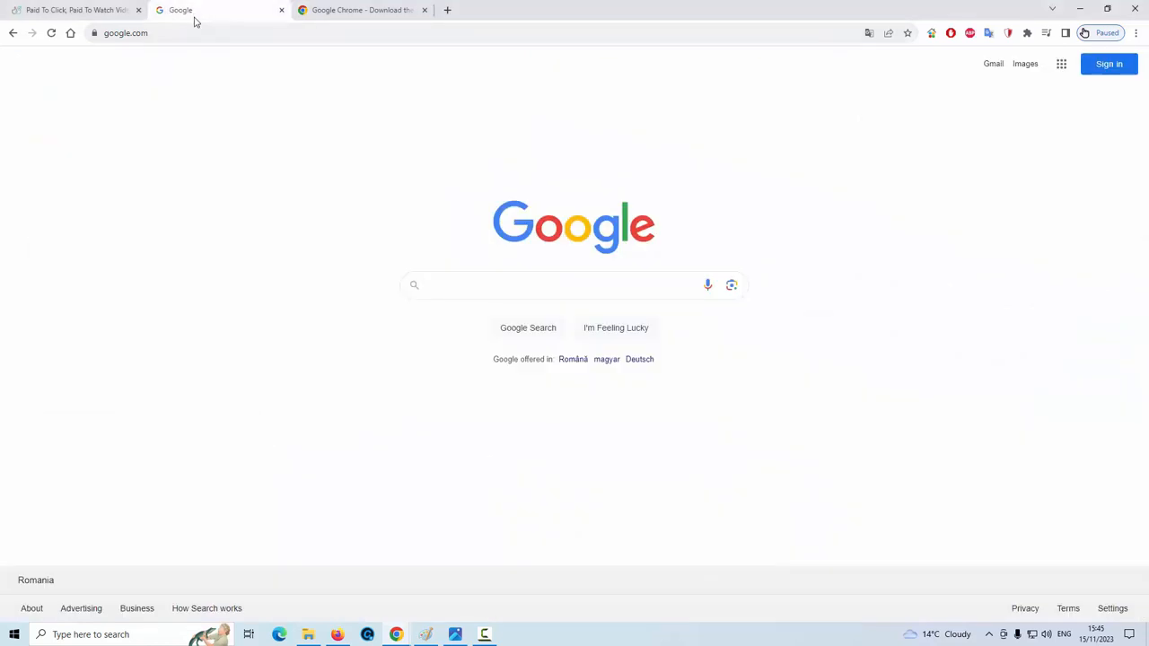
mouse_move(1100, 117)
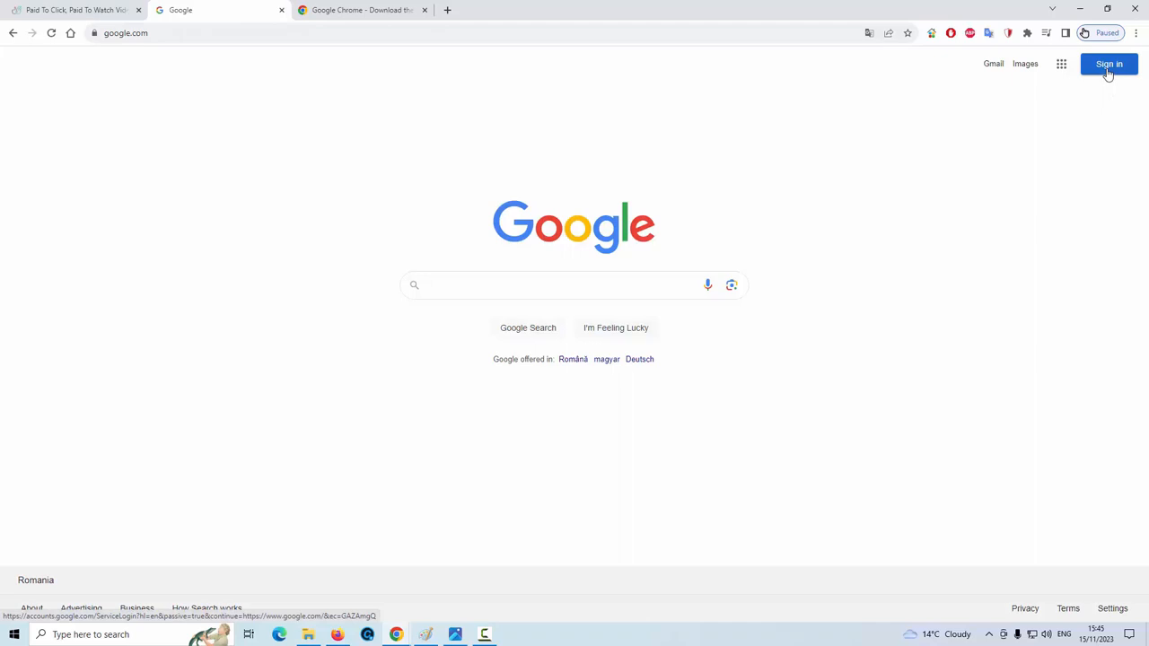
Sign in to the Google account by entering the password and confirming with Next
left_click(1109, 65)
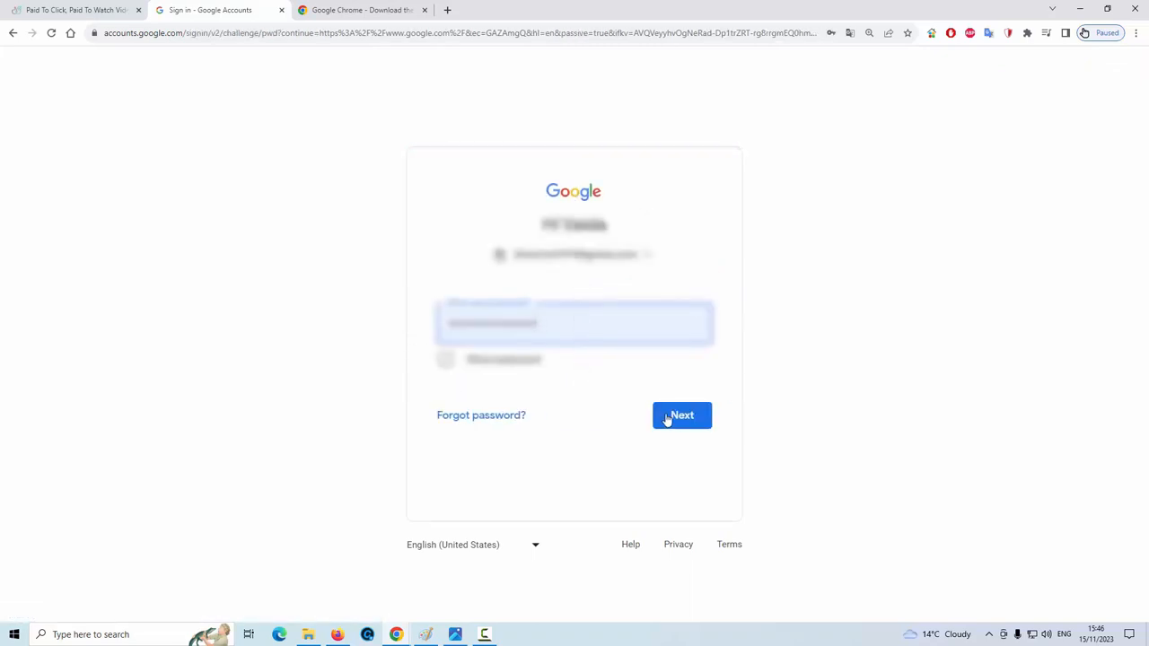
left_click(682, 415)
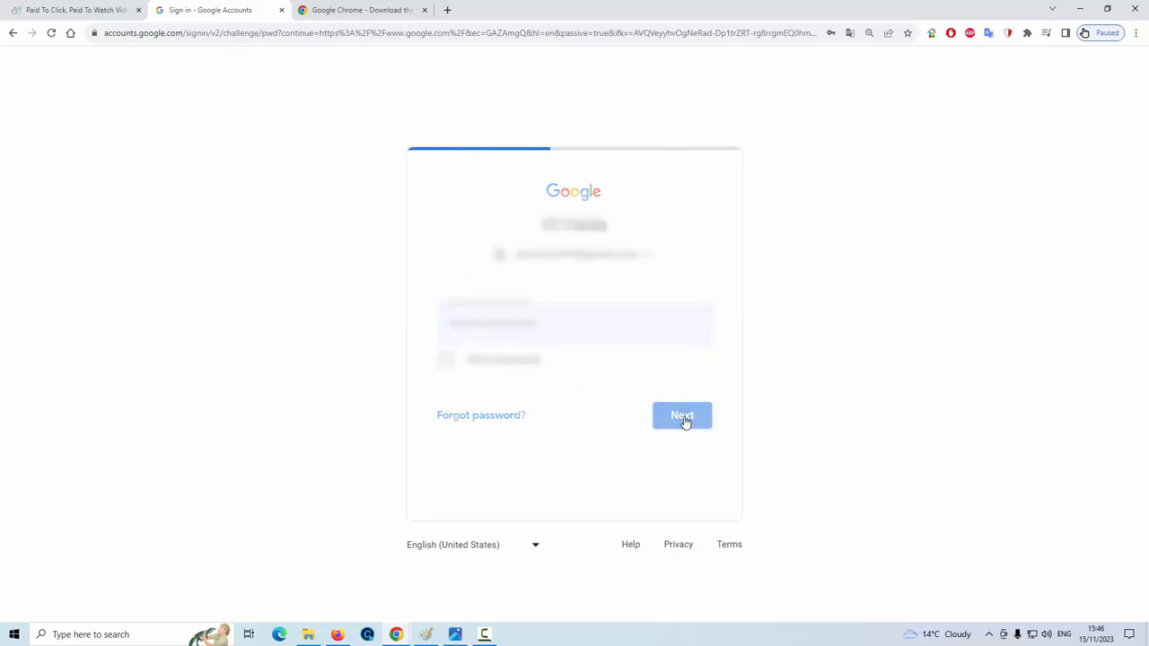
left_click(682, 415)
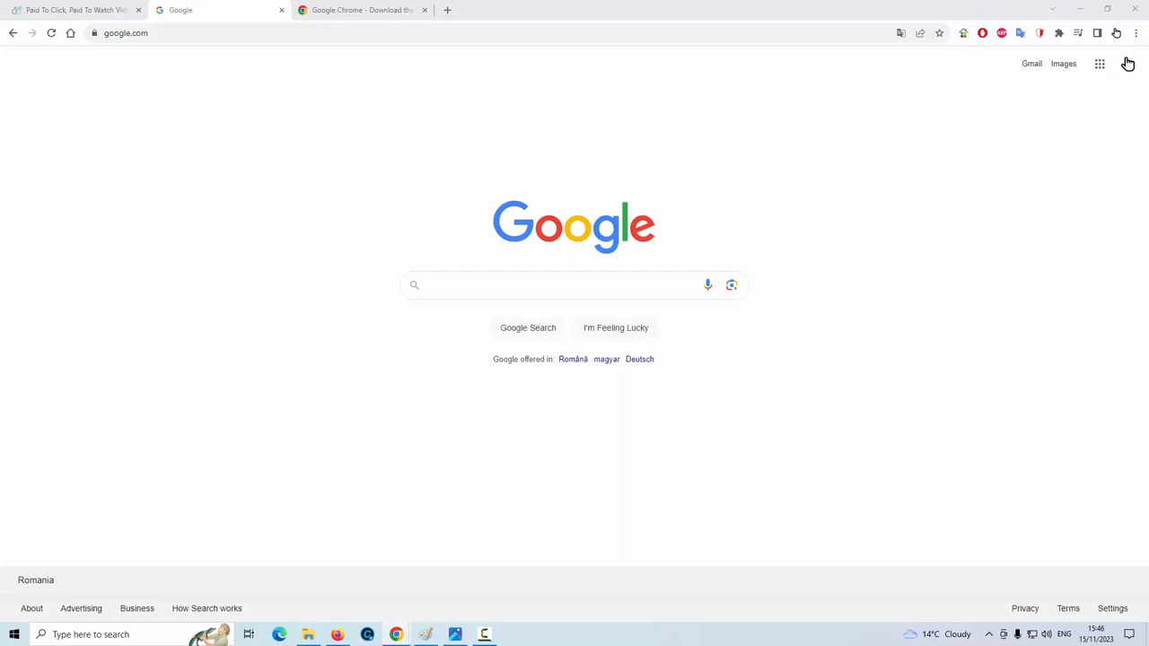
mouse_move(904, 232)
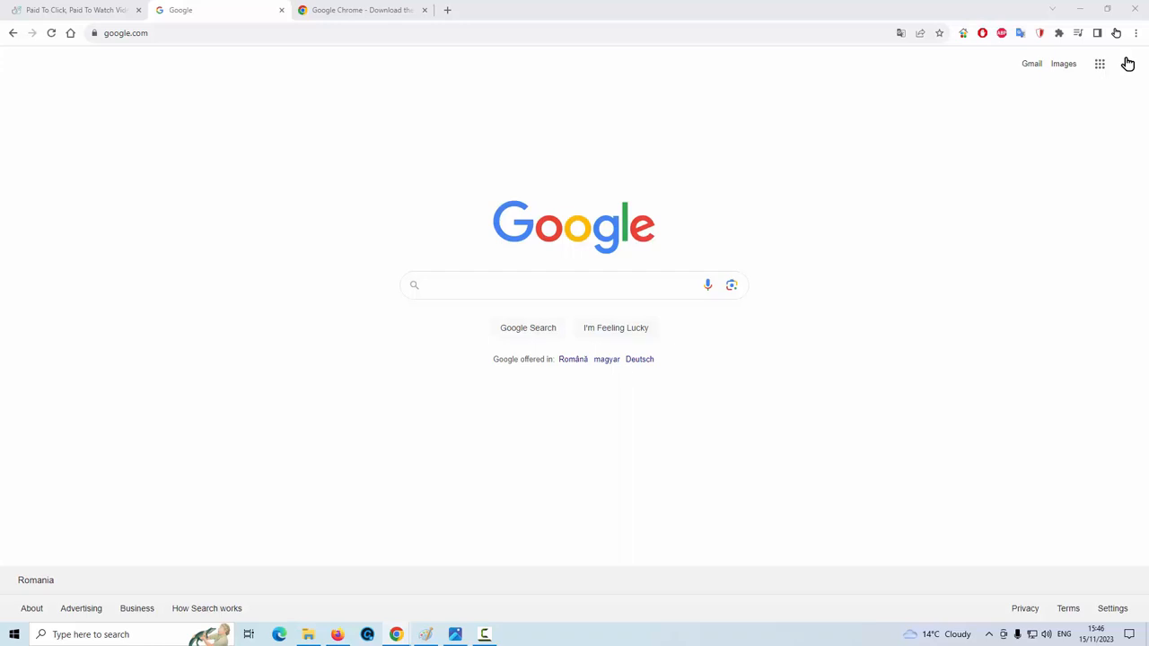
mouse_move(1127, 54)
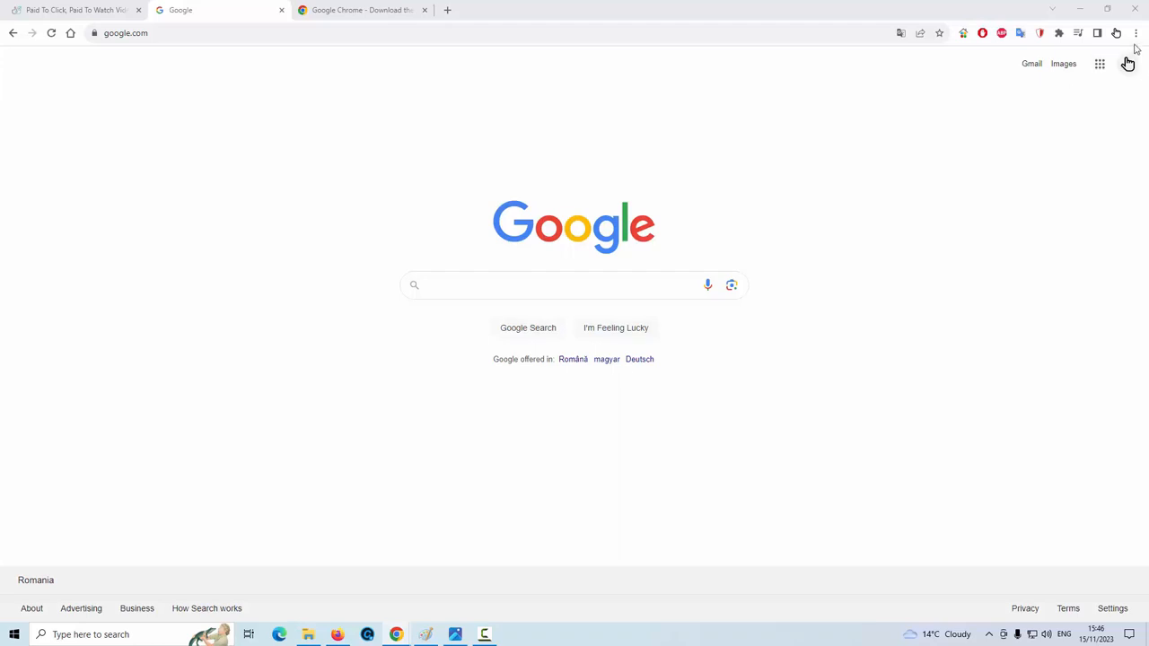
Reach the Manage Extensions page from Chrome's three-dot menu
left_click(1136, 32)
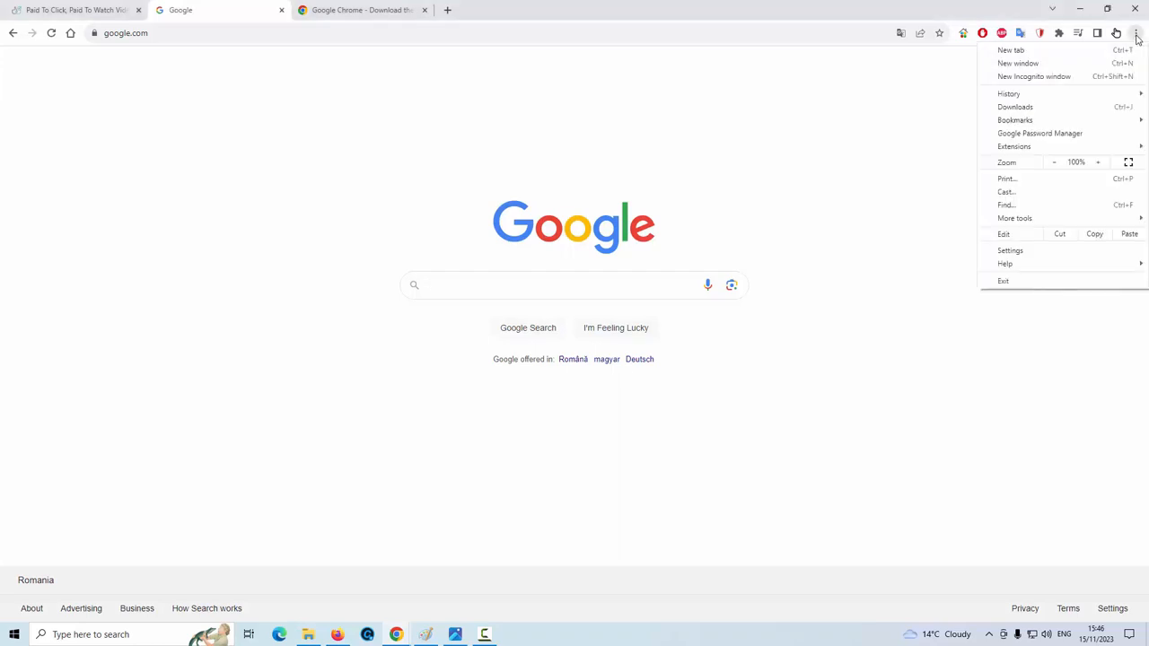
mouse_move(1014, 147)
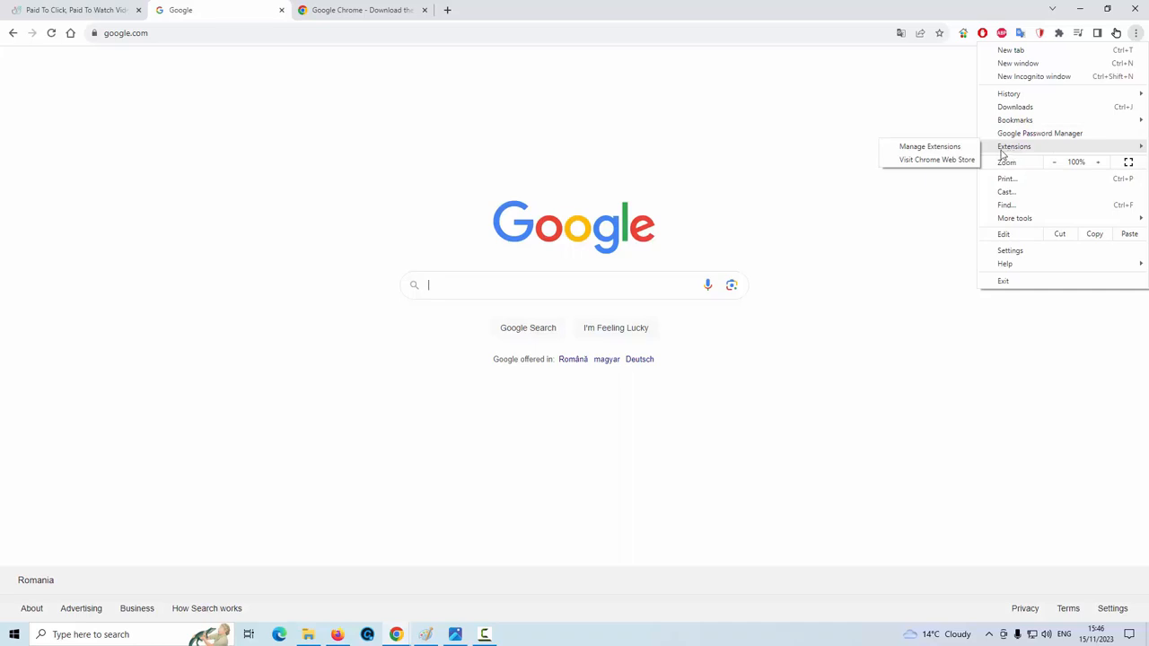
mouse_move(929, 147)
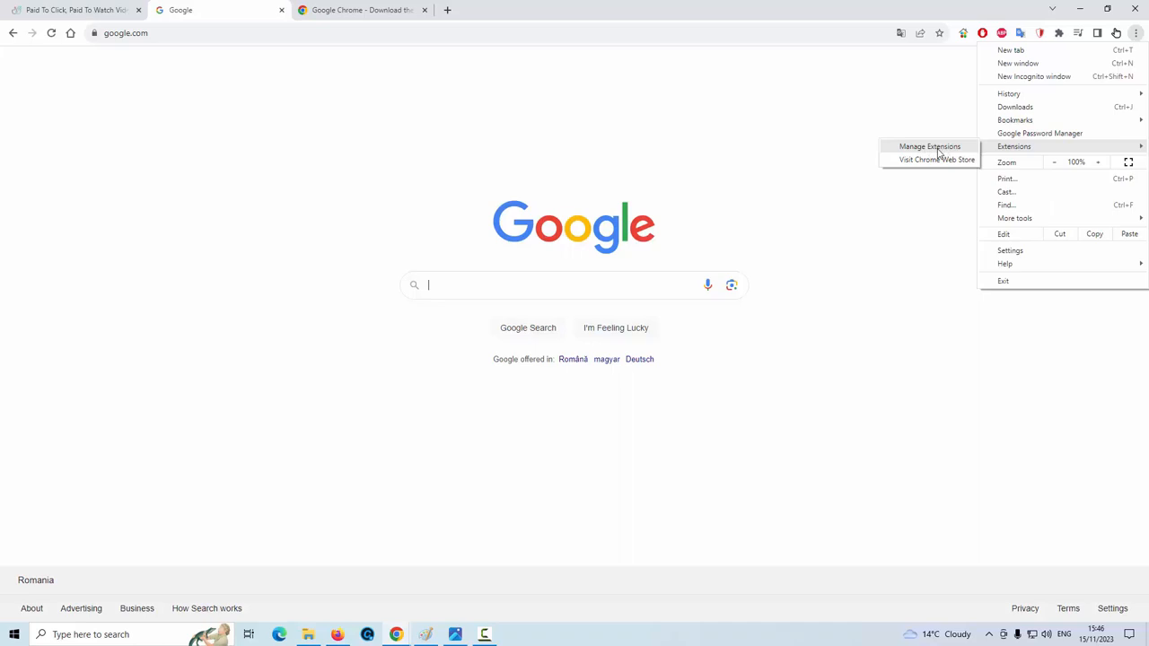
mouse_move(940, 153)
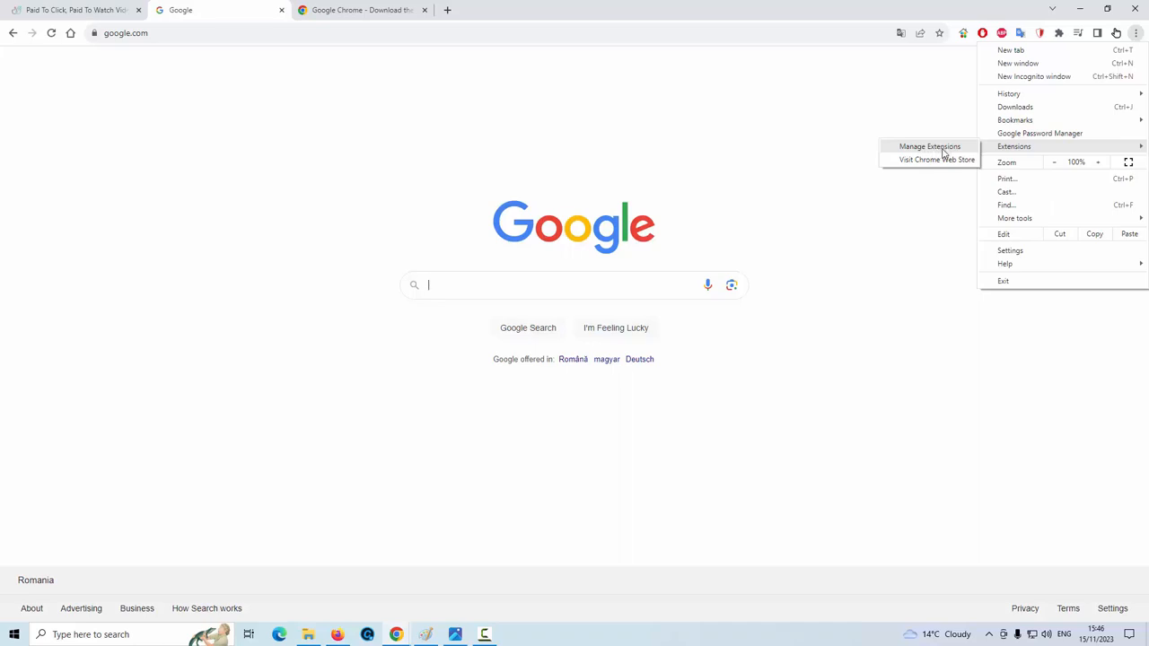
left_click(930, 147)
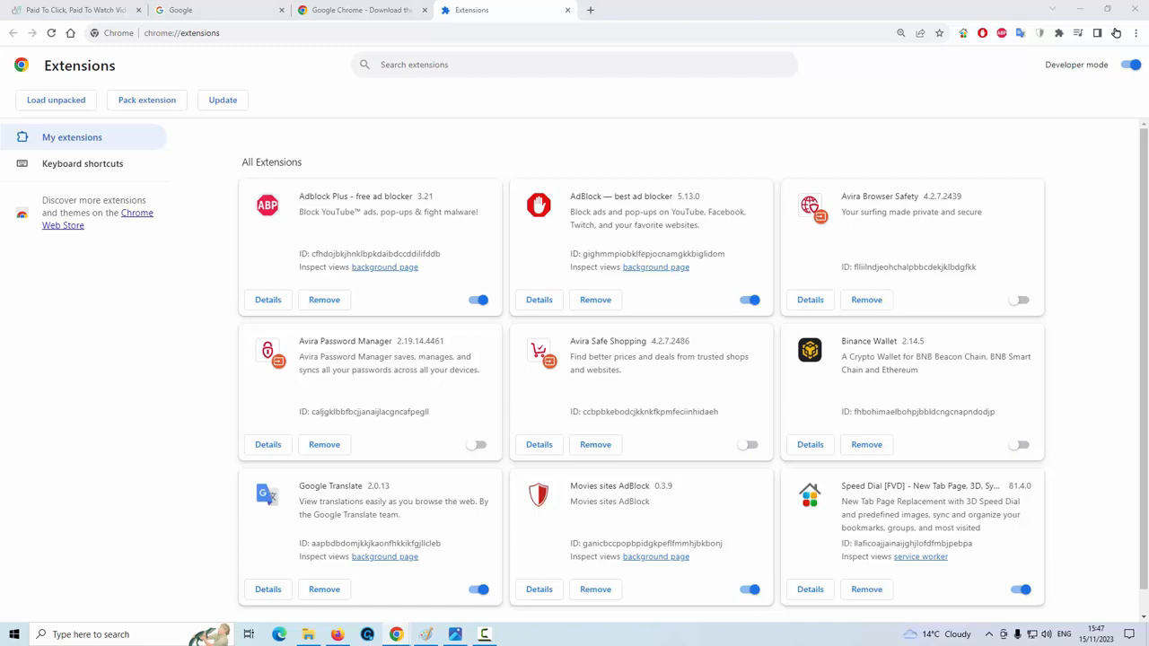
mouse_move(817, 276)
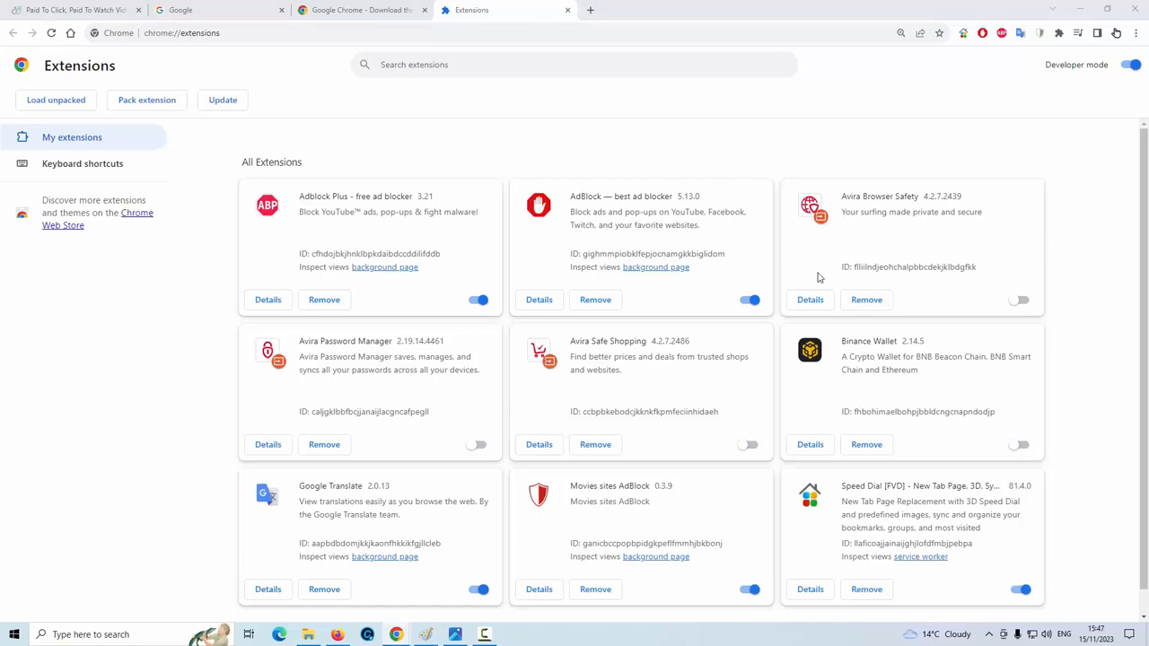
mouse_move(750, 300)
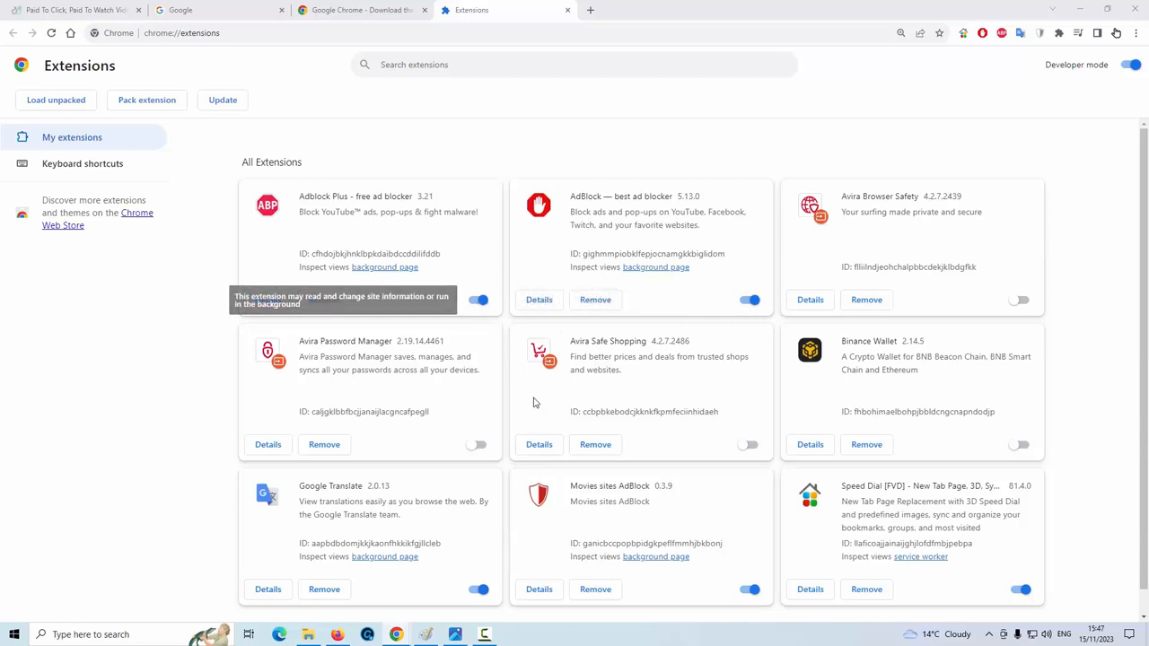
mouse_move(759, 411)
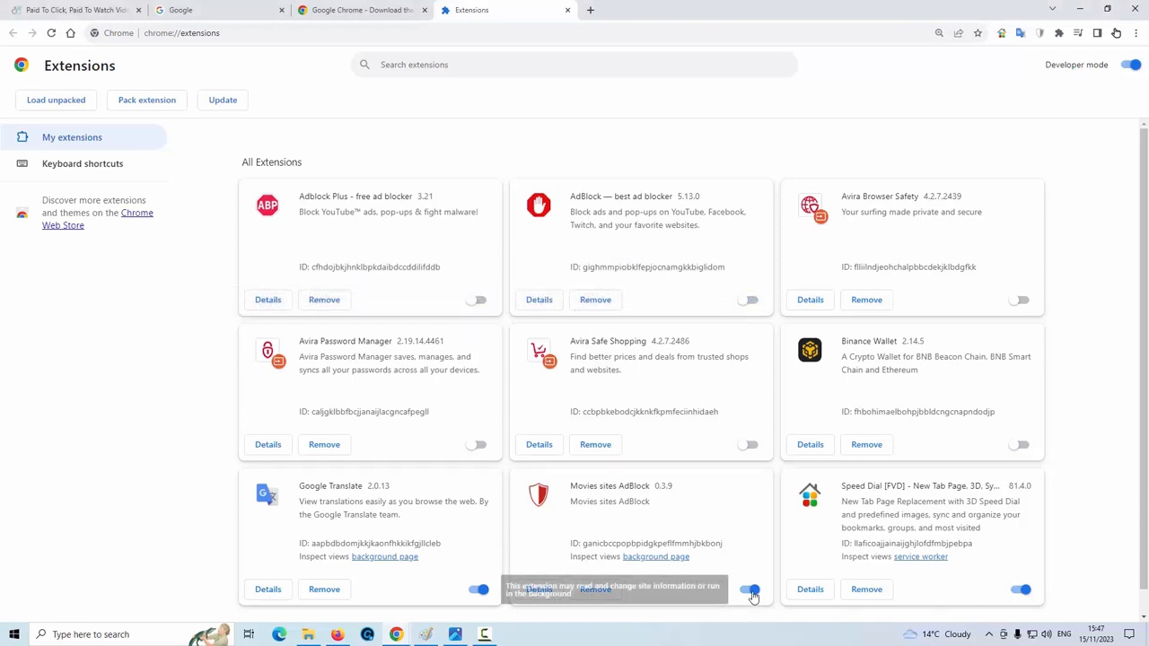
Switch off the ad-blocking extensions and return to the Timebucks login tab
left_click(750, 589)
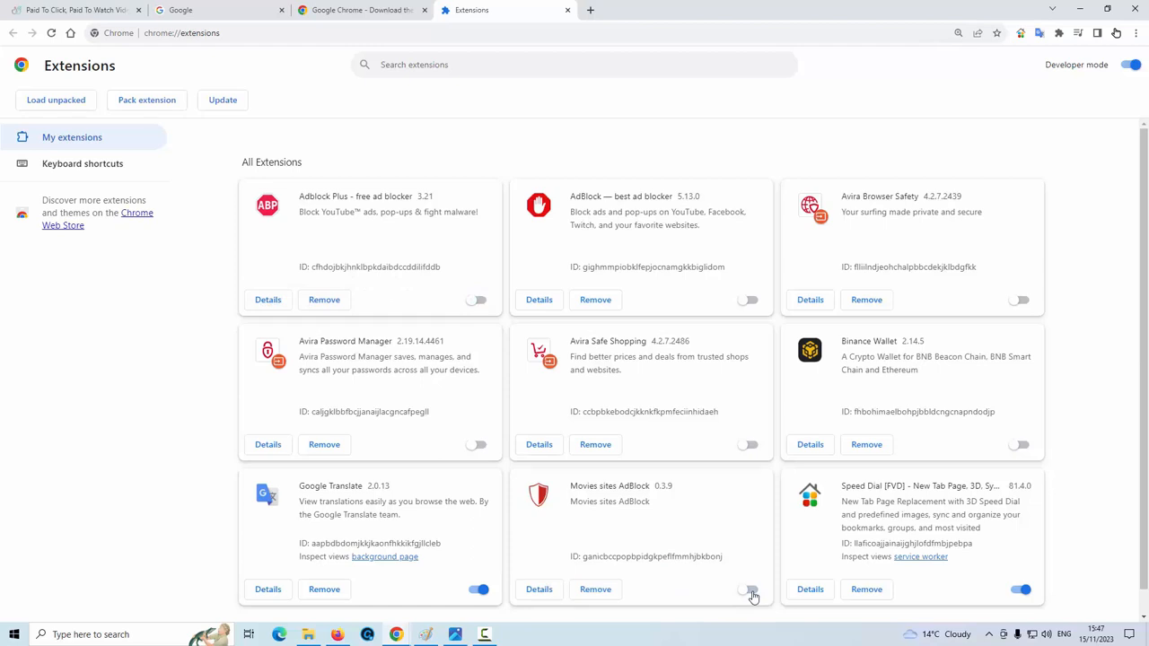
left_click(746, 589)
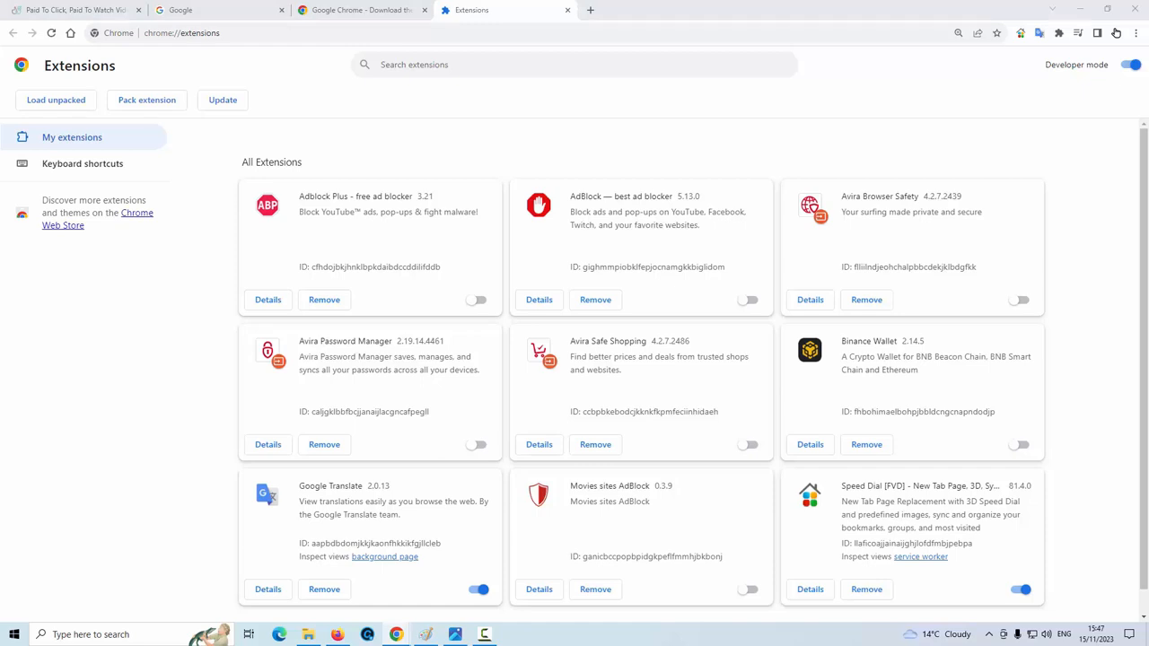
mouse_move(1008, 185)
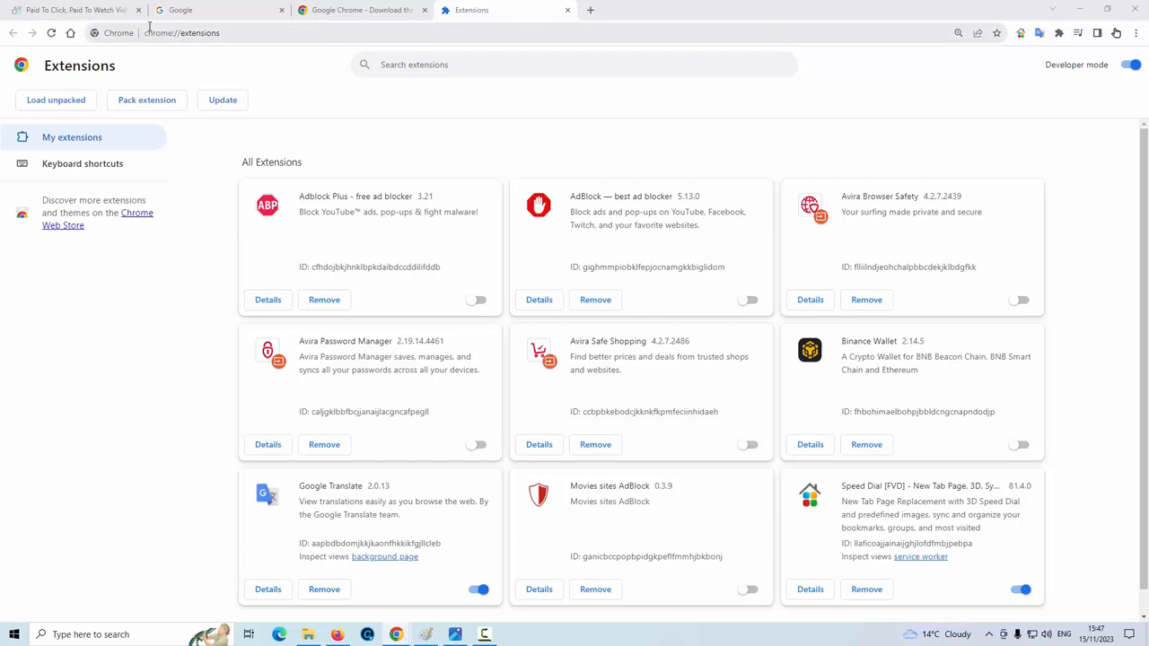
left_click(71, 11)
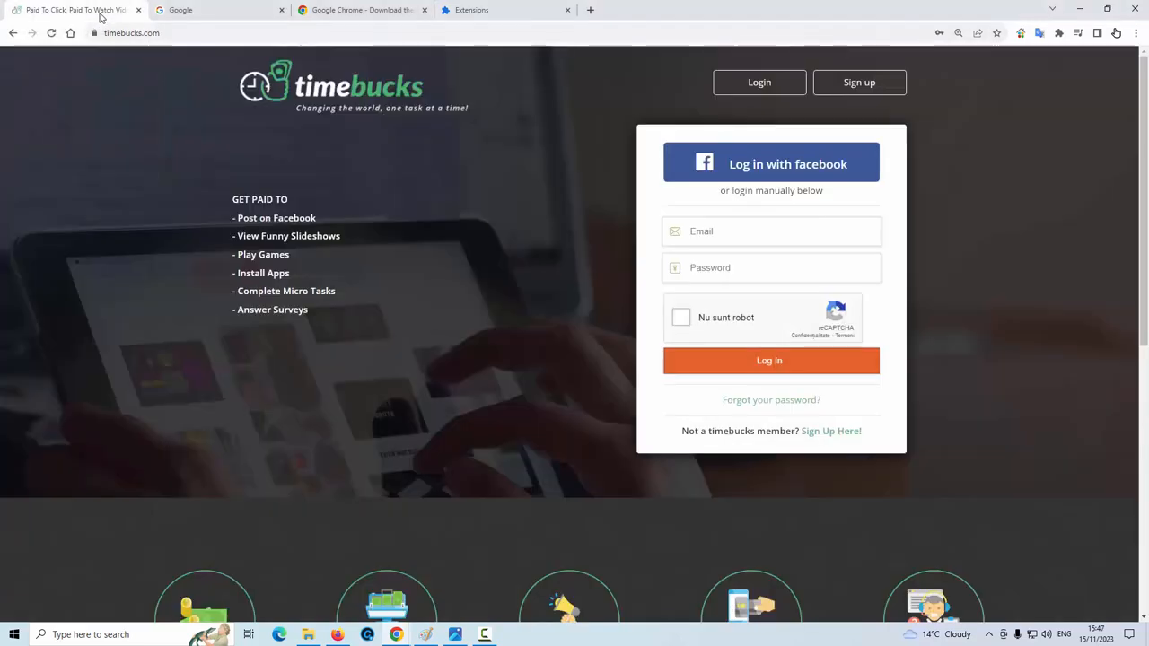